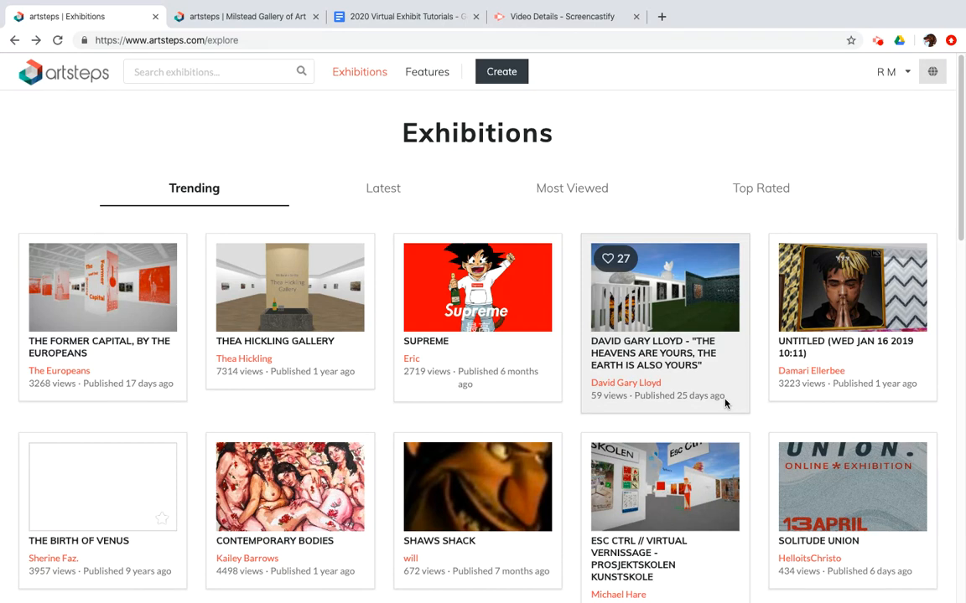
mouse_move(583, 123)
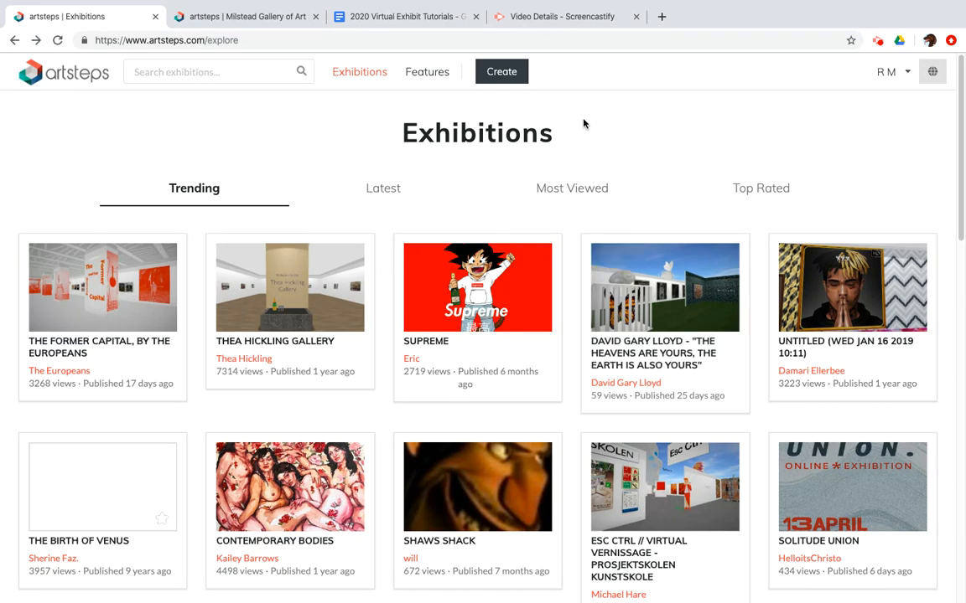
mouse_move(501, 76)
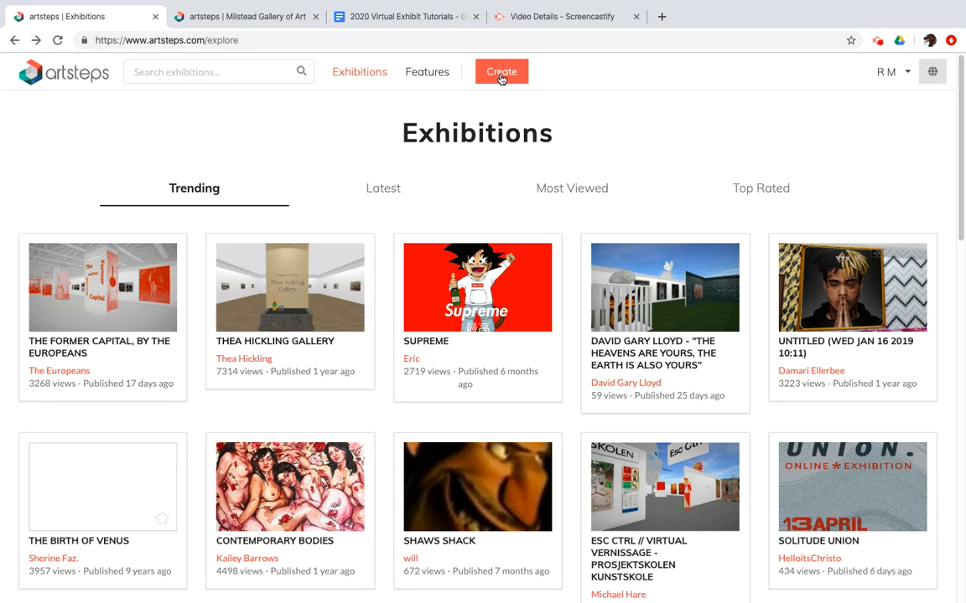
mouse_move(712, 123)
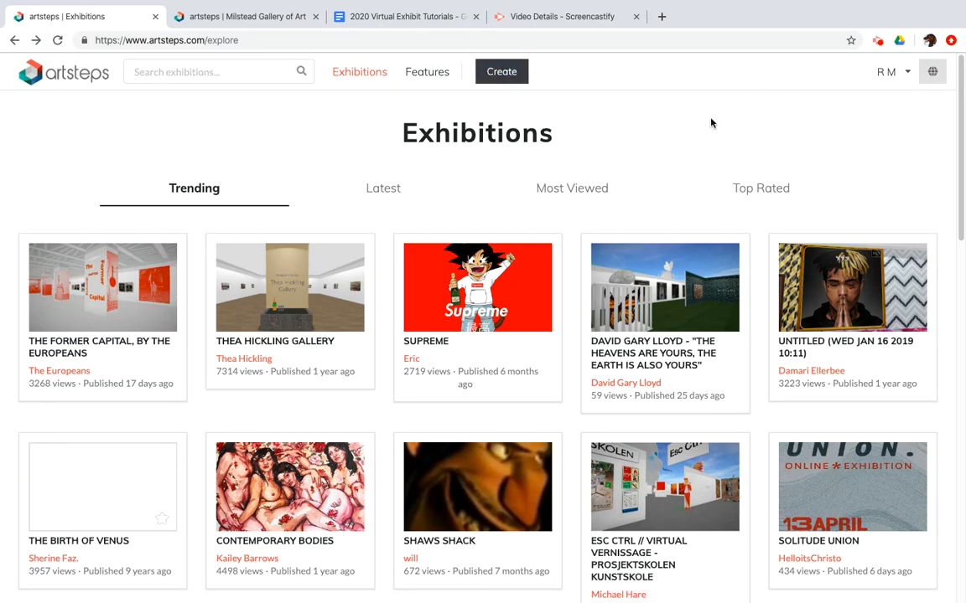
mouse_move(908, 110)
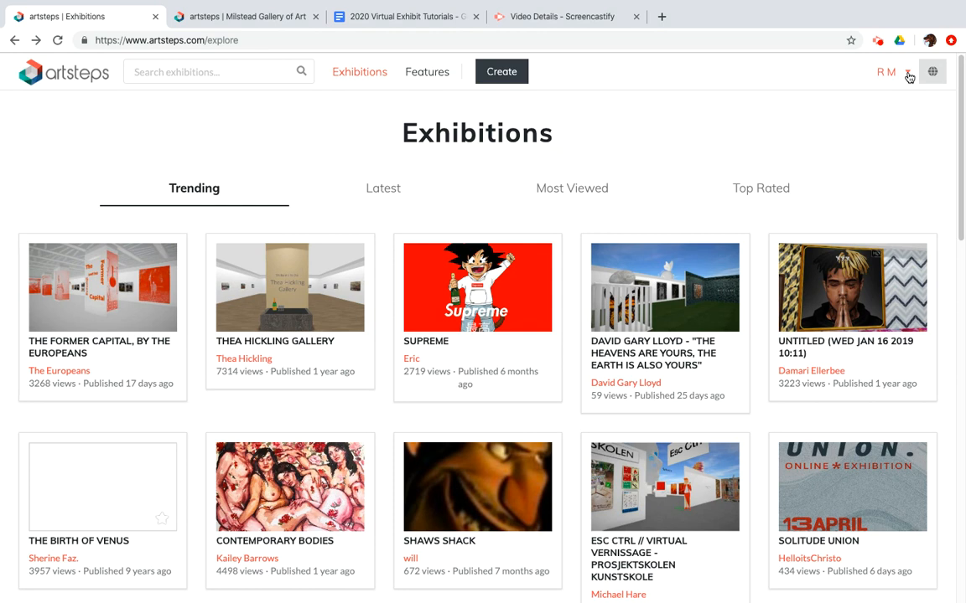
Open the R M account dropdown on the Exhibitions page
left_click(906, 72)
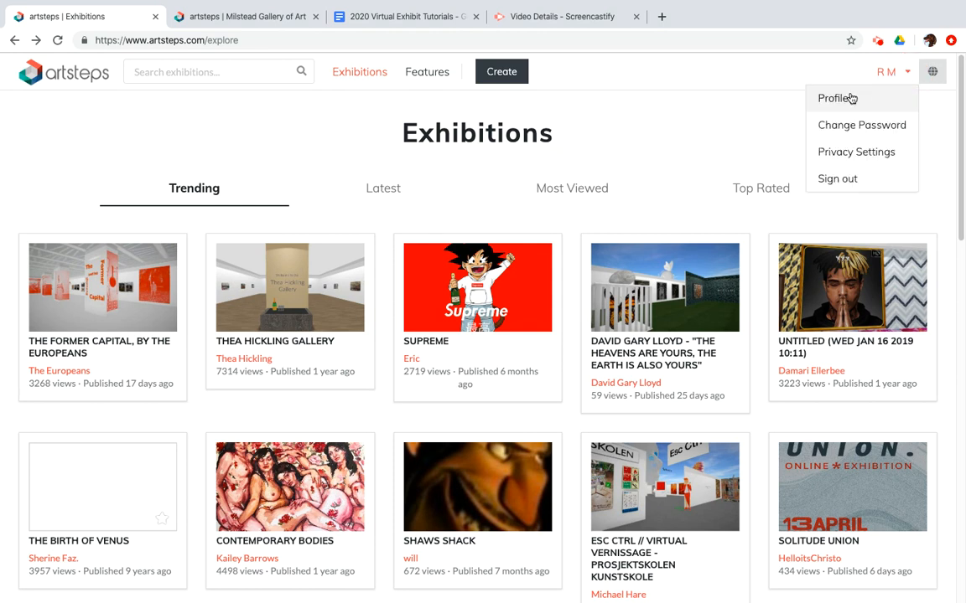
Go to Profile and edit the UNTITLED (Sat Apr 18 2020 22:22) draft
left_click(829, 98)
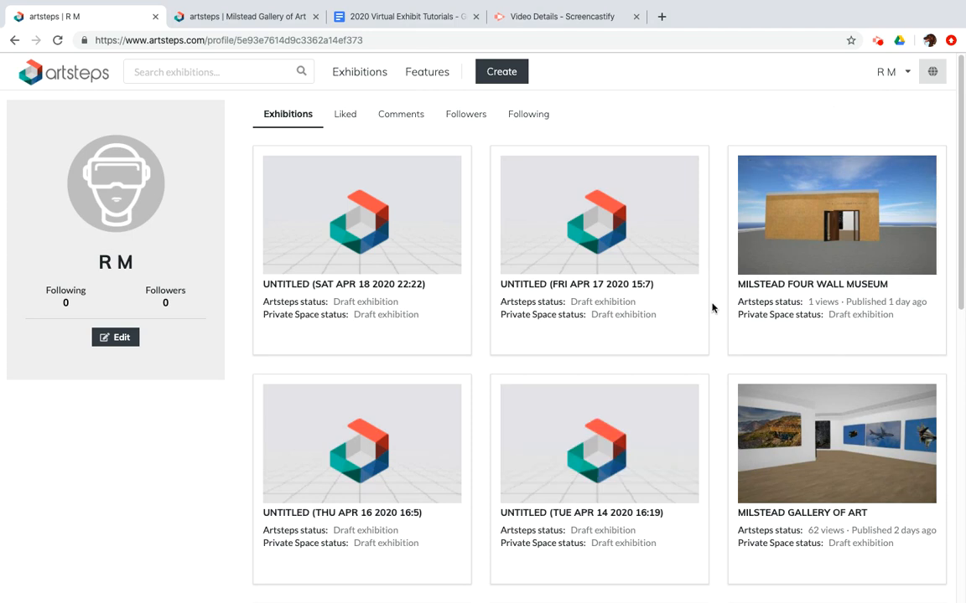
mouse_move(768, 237)
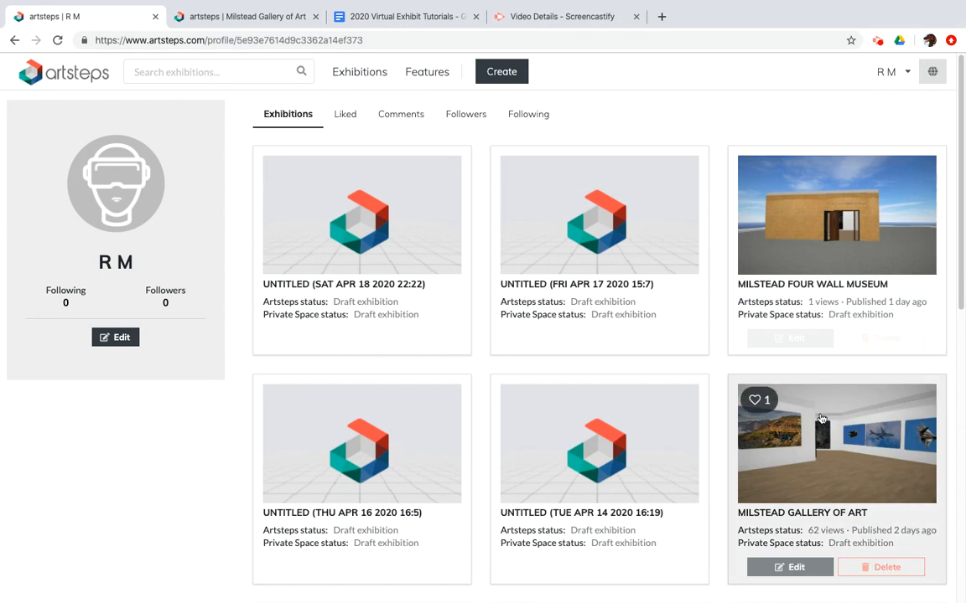
mouse_move(304, 245)
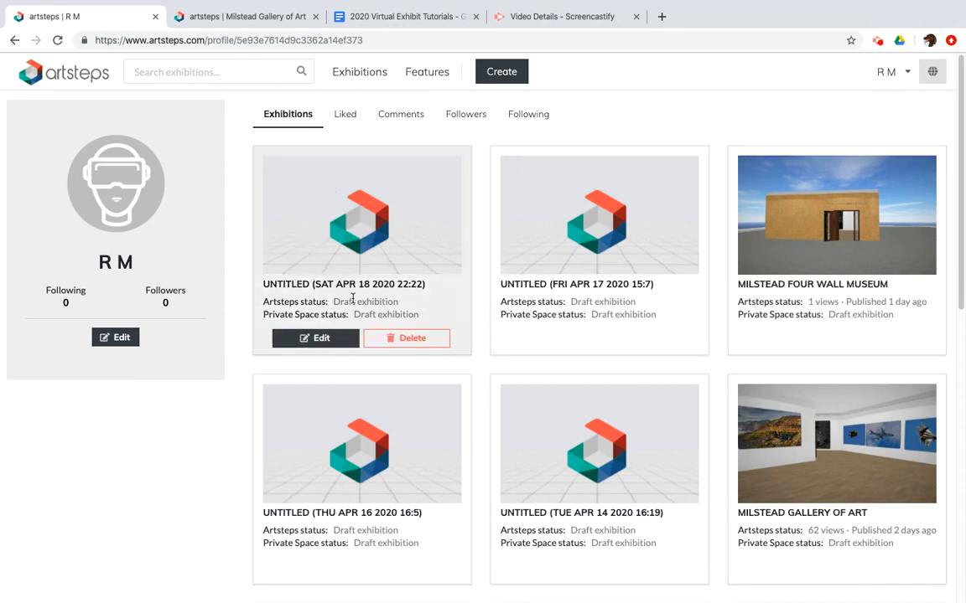
mouse_move(322, 338)
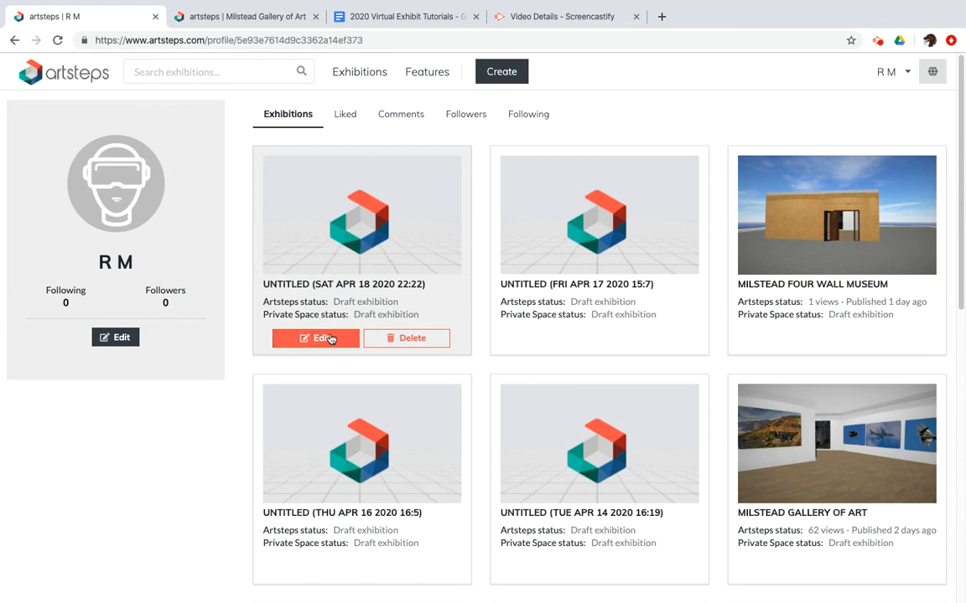
mouse_move(385, 340)
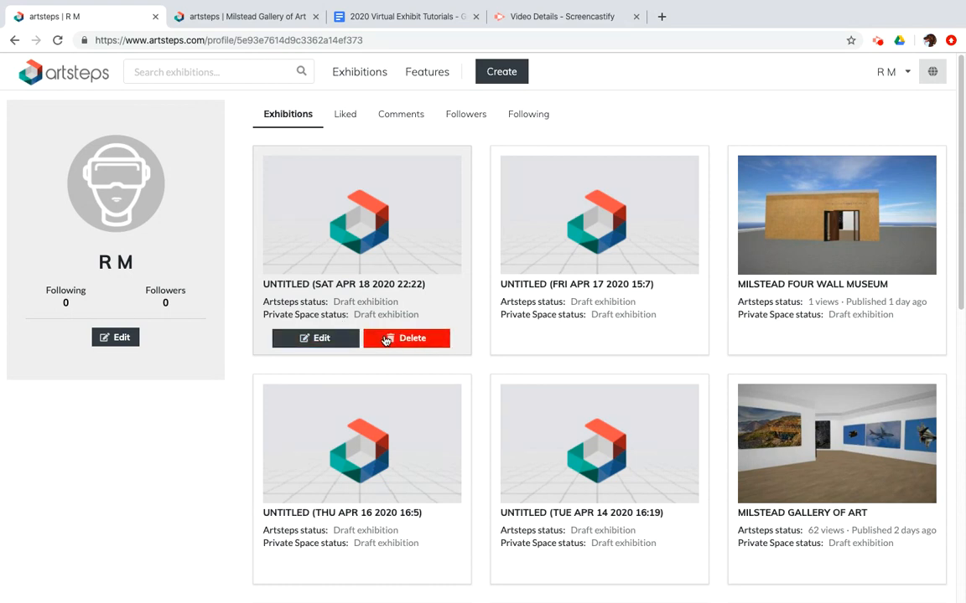
mouse_move(317, 340)
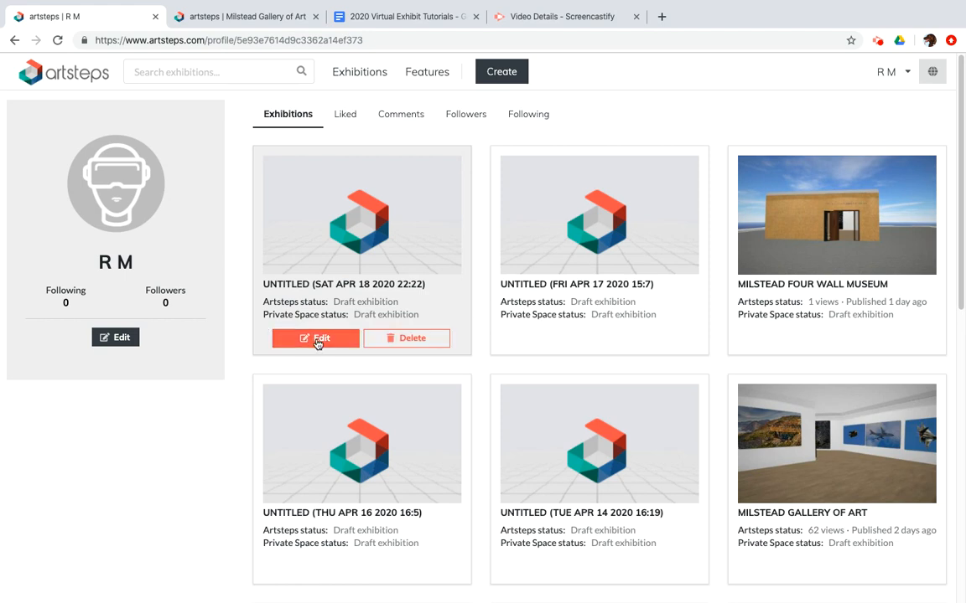
left_click(315, 339)
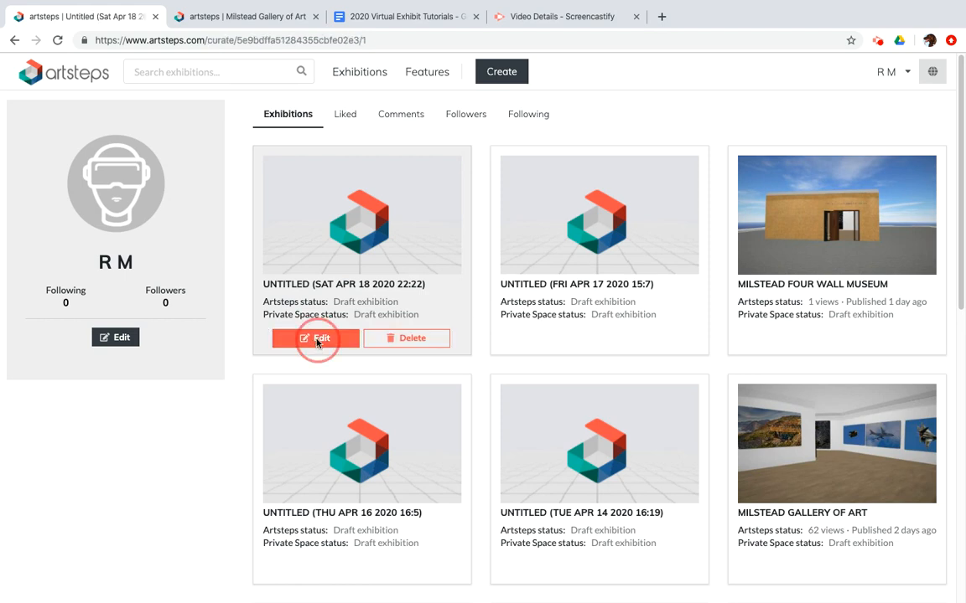
Open the draft in the editor and go to stage 2, Design your space
left_click(316, 338)
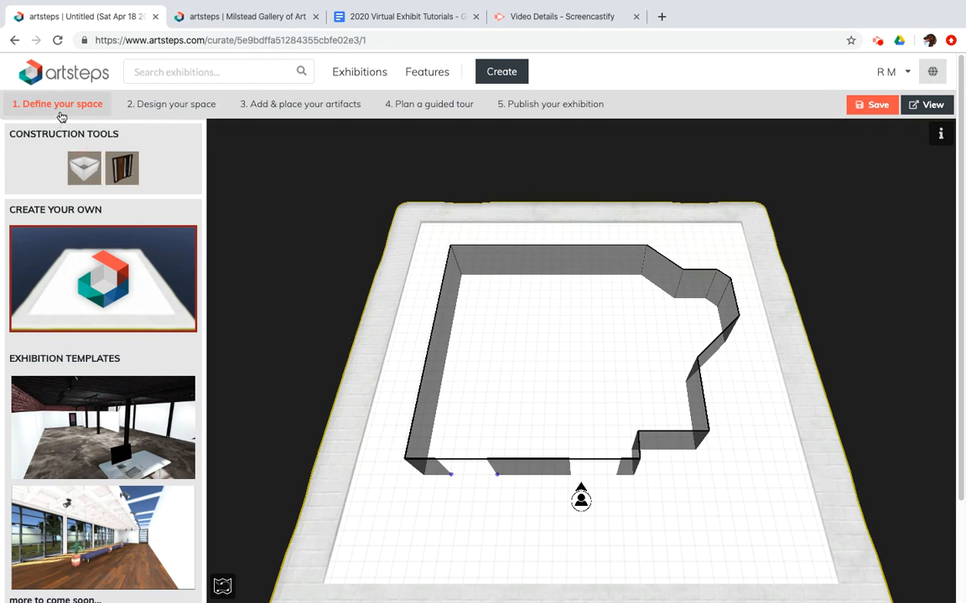
mouse_move(144, 109)
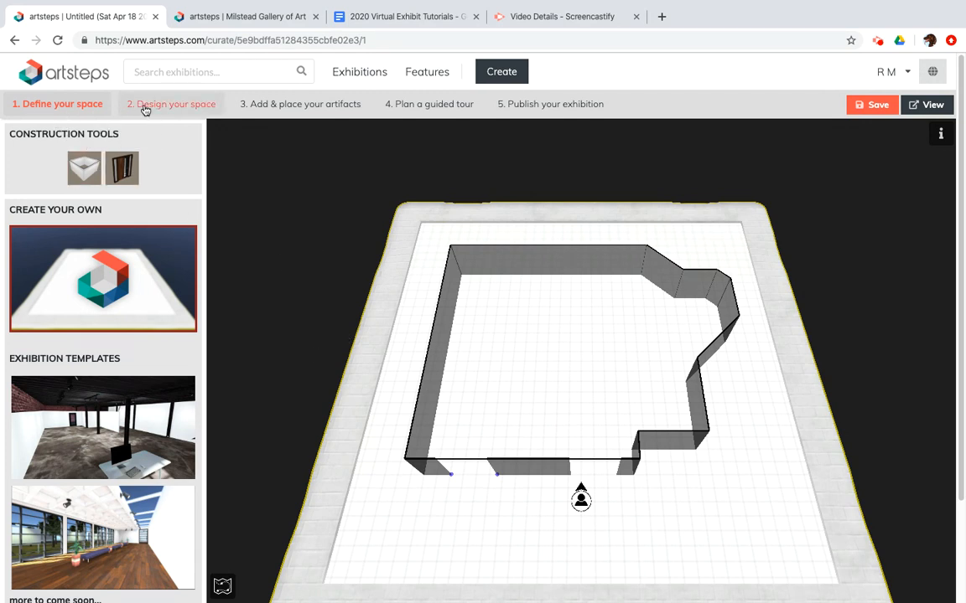
left_click(169, 104)
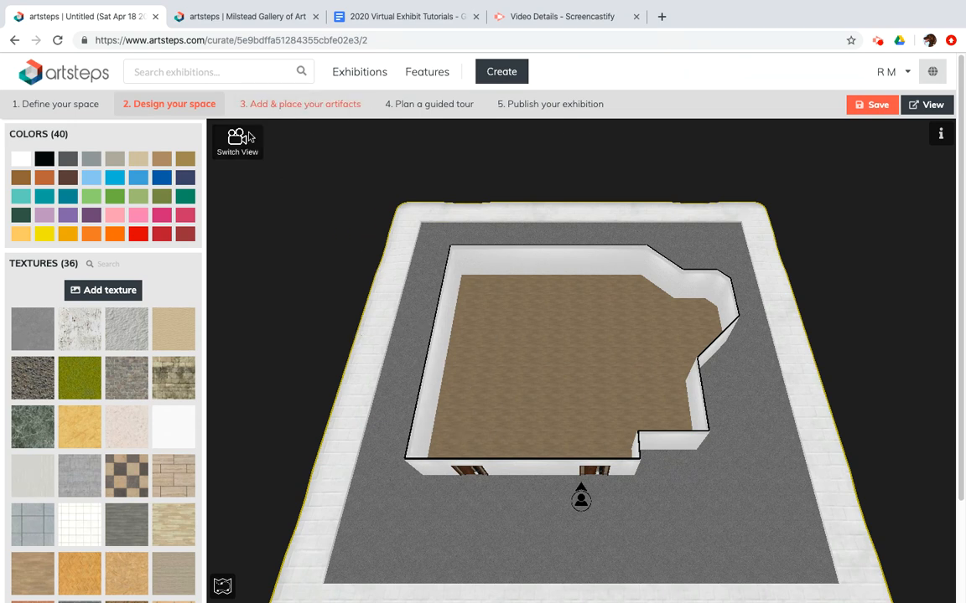
mouse_move(252, 152)
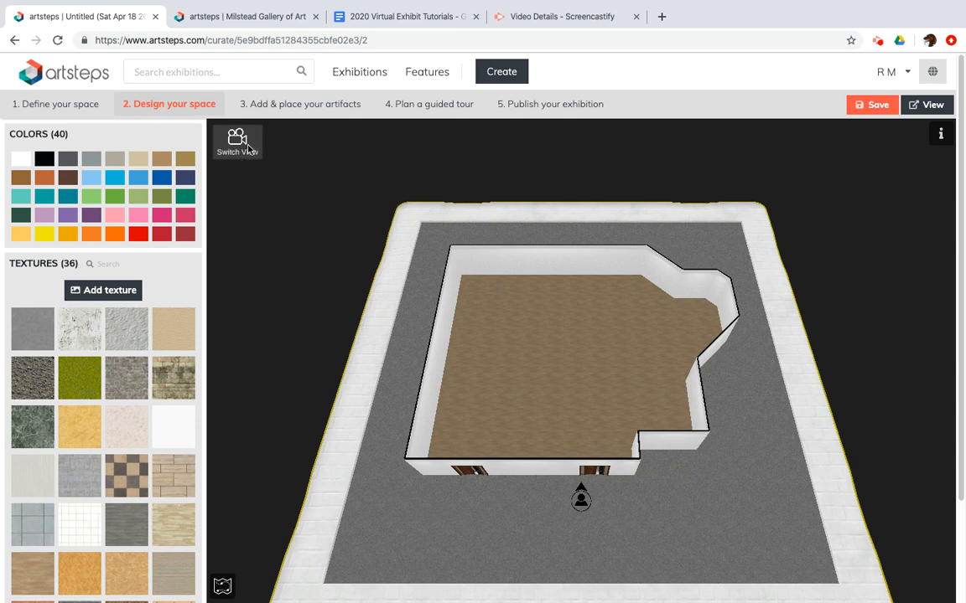
Switch to the first-person interior view of the room
left_click(238, 140)
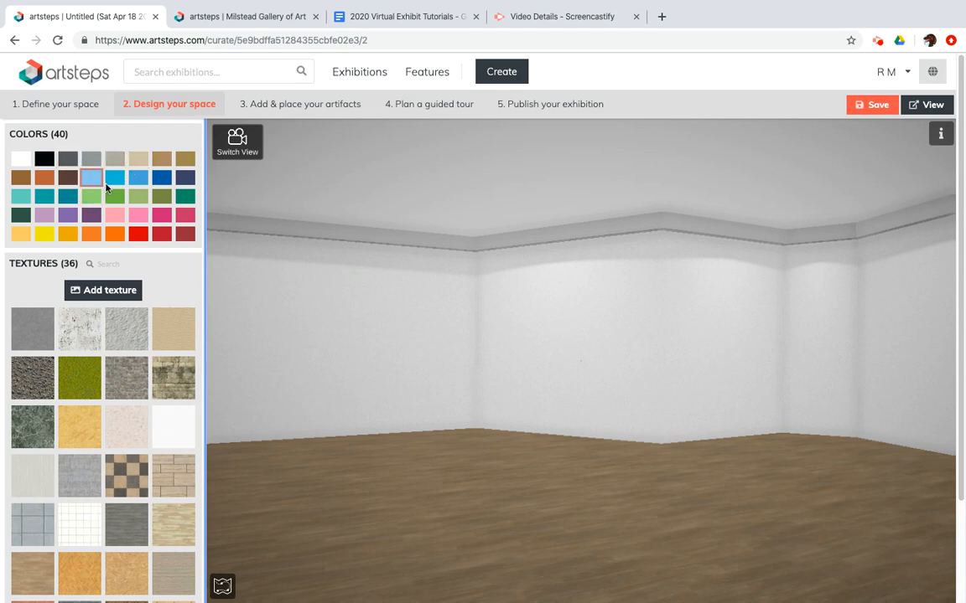
Paint interior walls with black and grey colour swatches
left_click(43, 159)
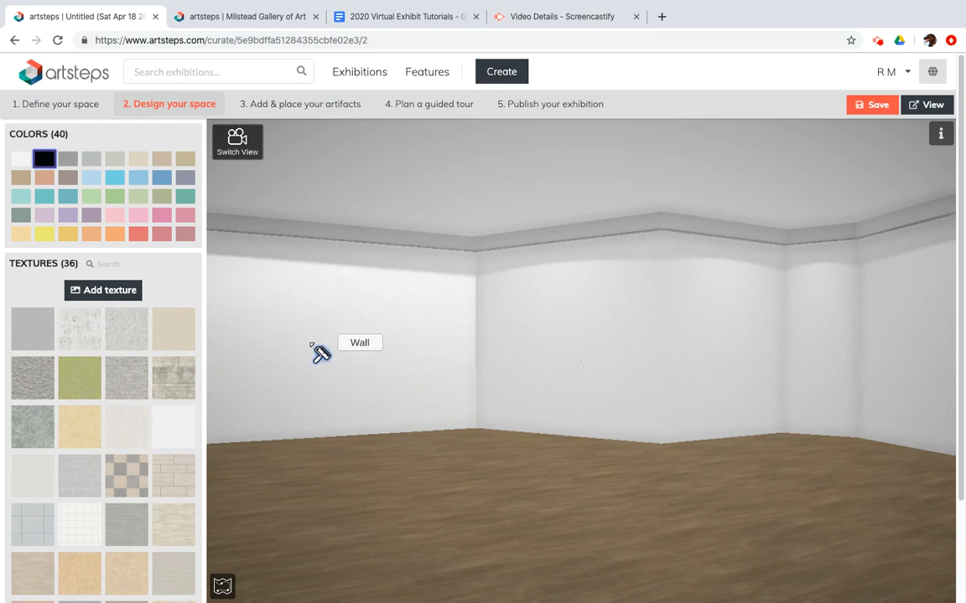
mouse_move(270, 281)
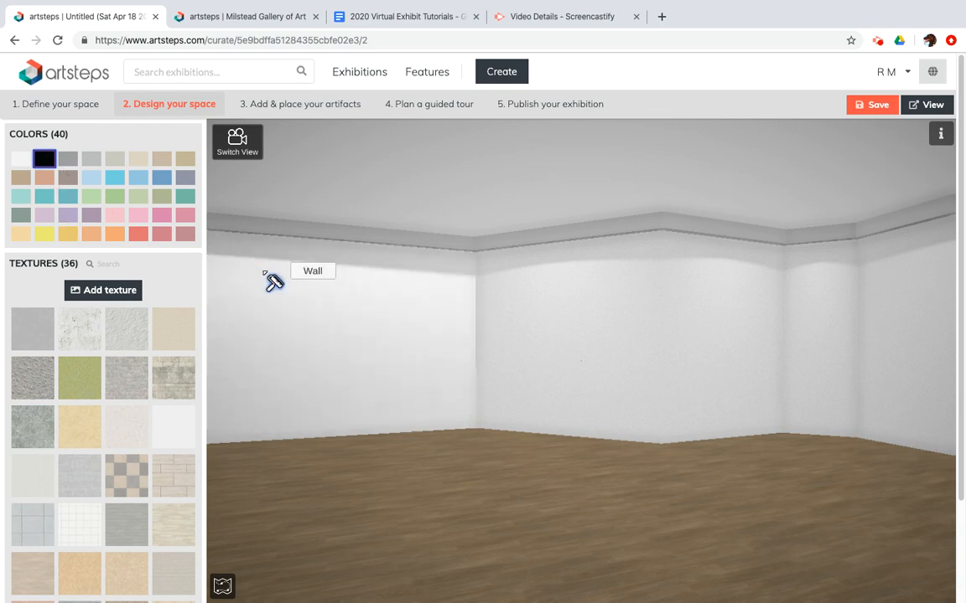
mouse_move(317, 341)
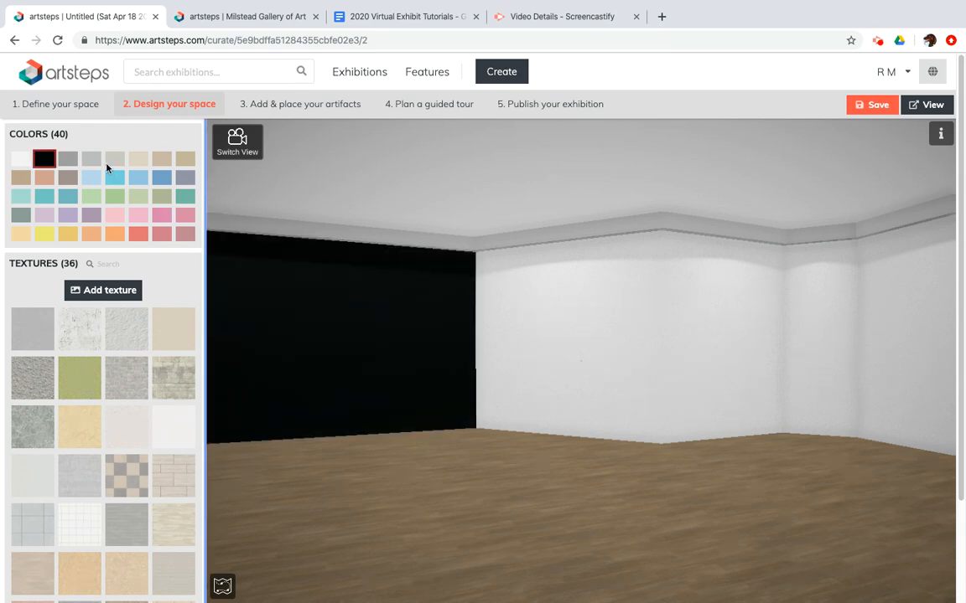
left_click(88, 159)
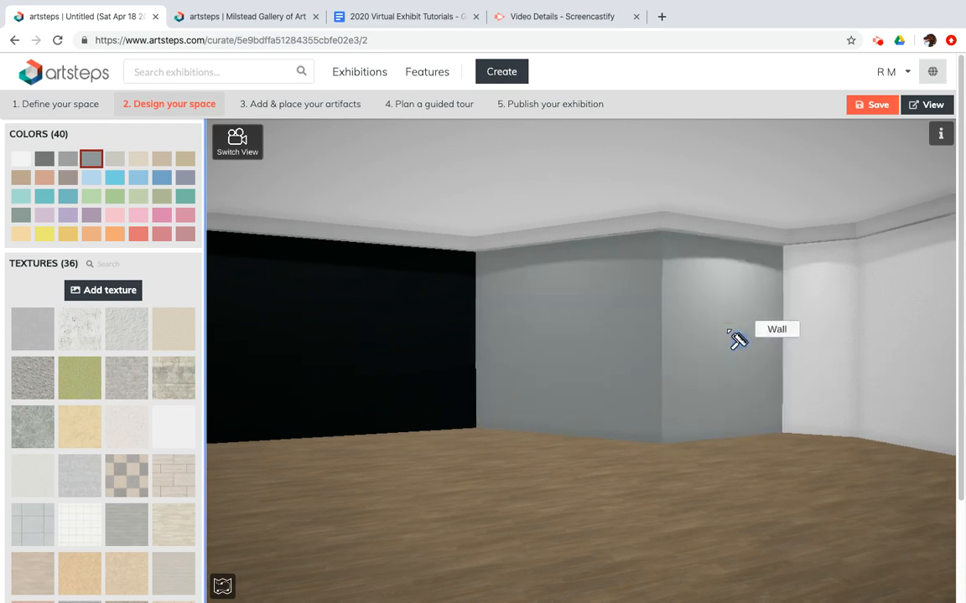
left_click(115, 158)
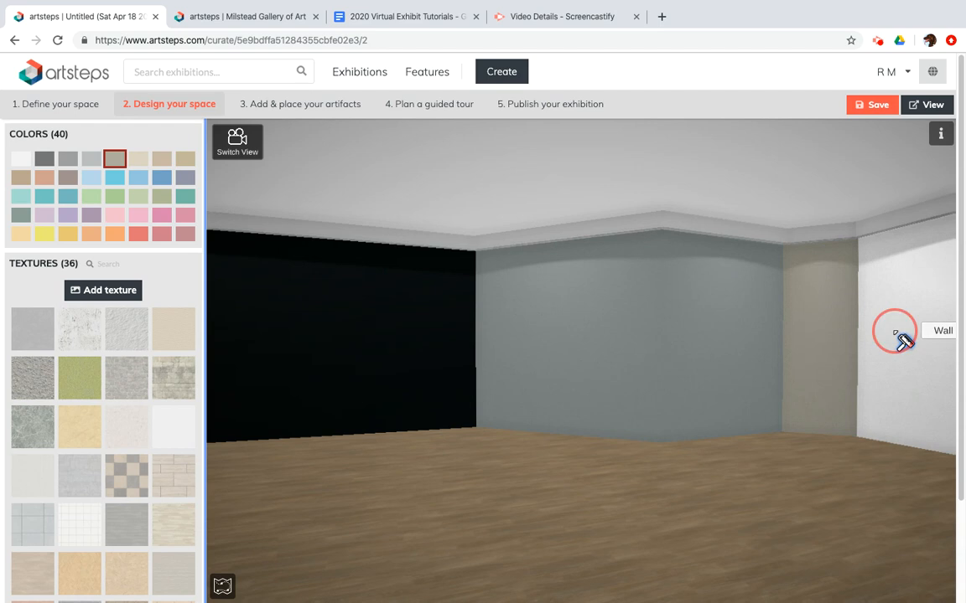
mouse_move(416, 476)
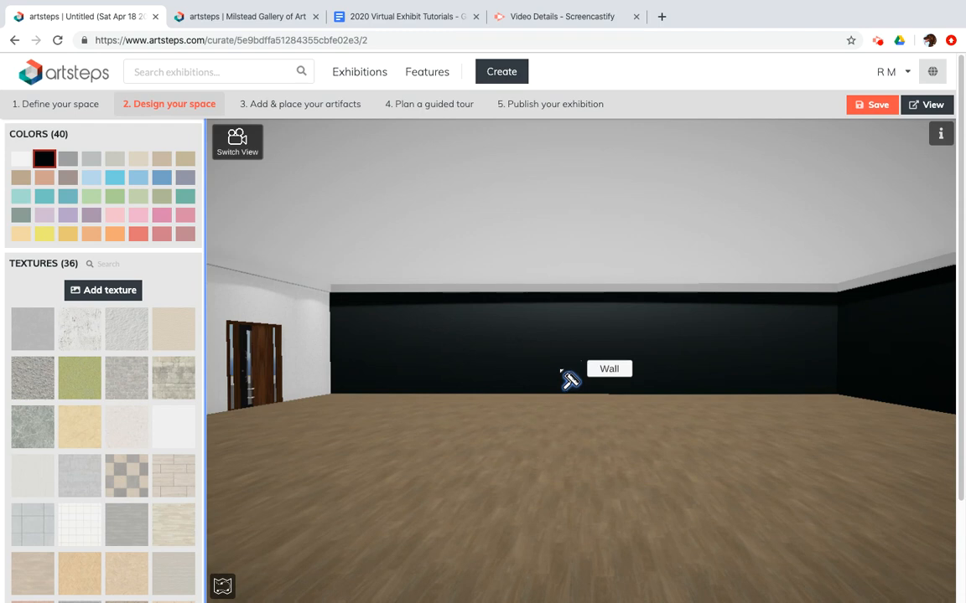
mouse_move(464, 427)
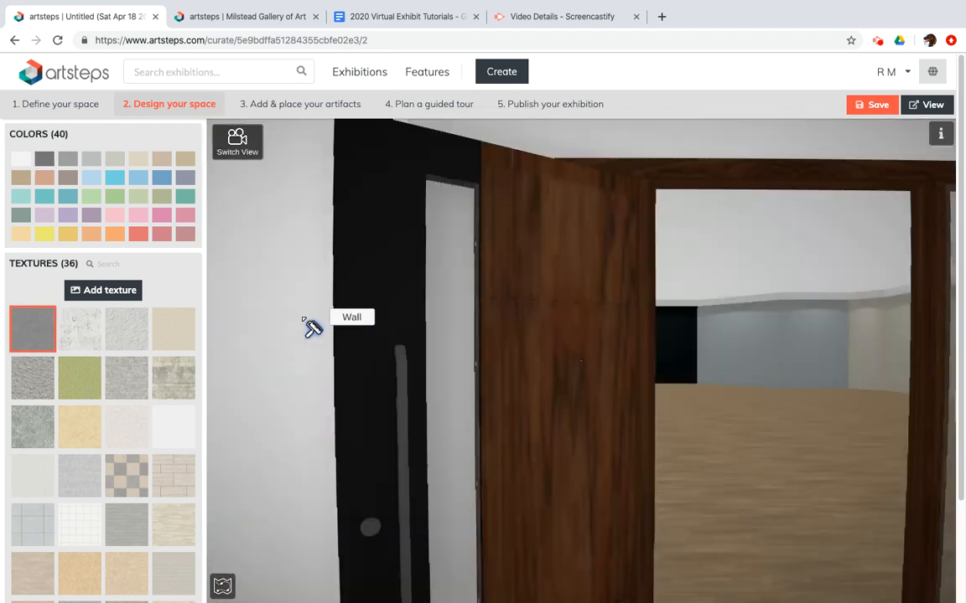
mouse_move(700, 407)
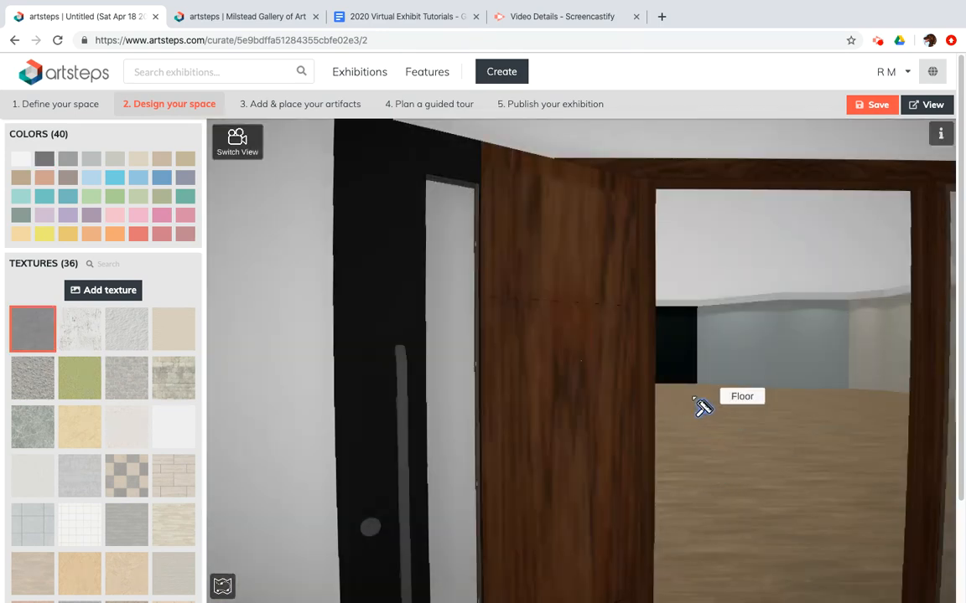
mouse_move(222, 294)
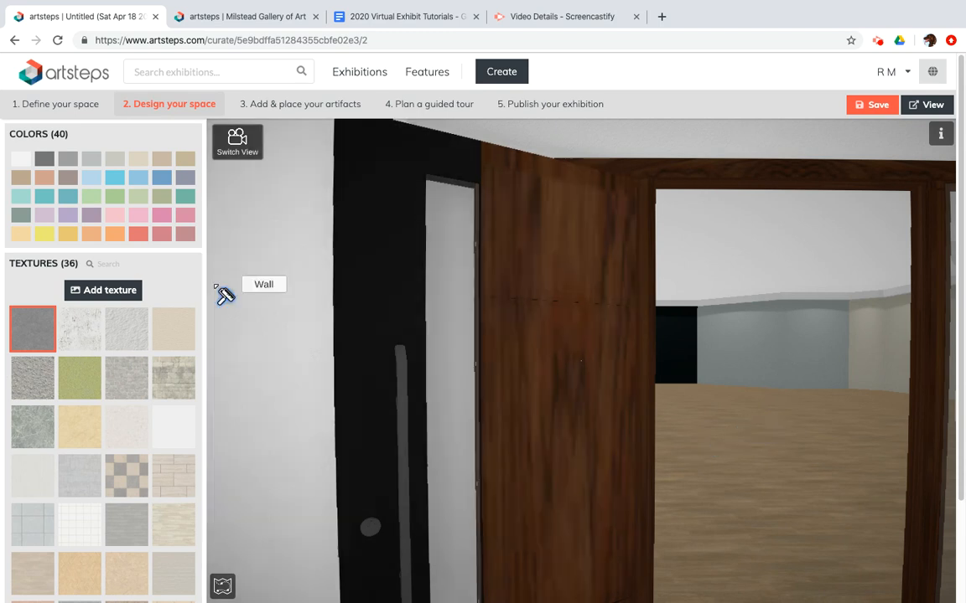
mouse_move(794, 345)
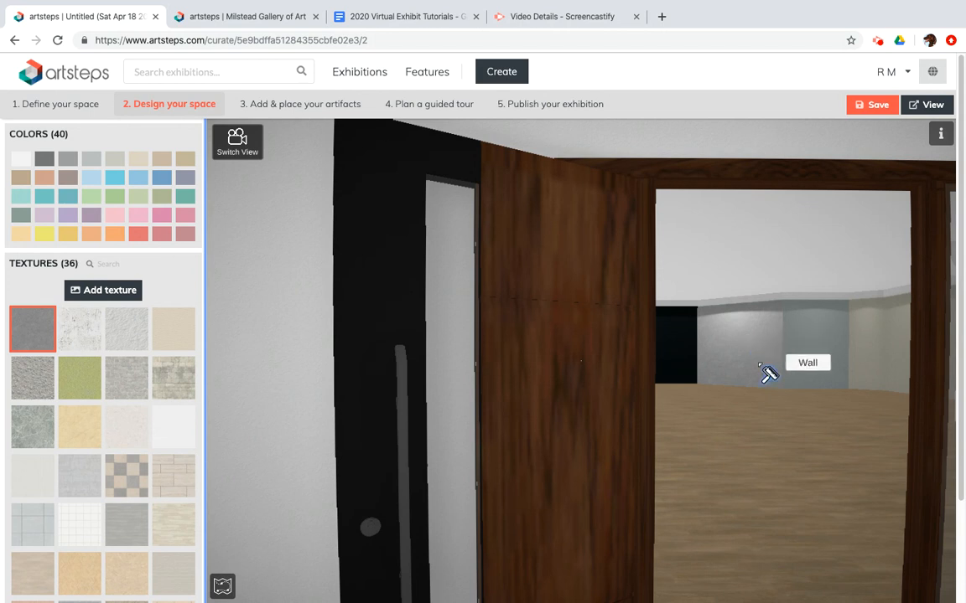
Apply a stone tile texture to the floor and a rough plaster texture to a wall
left_click(79, 381)
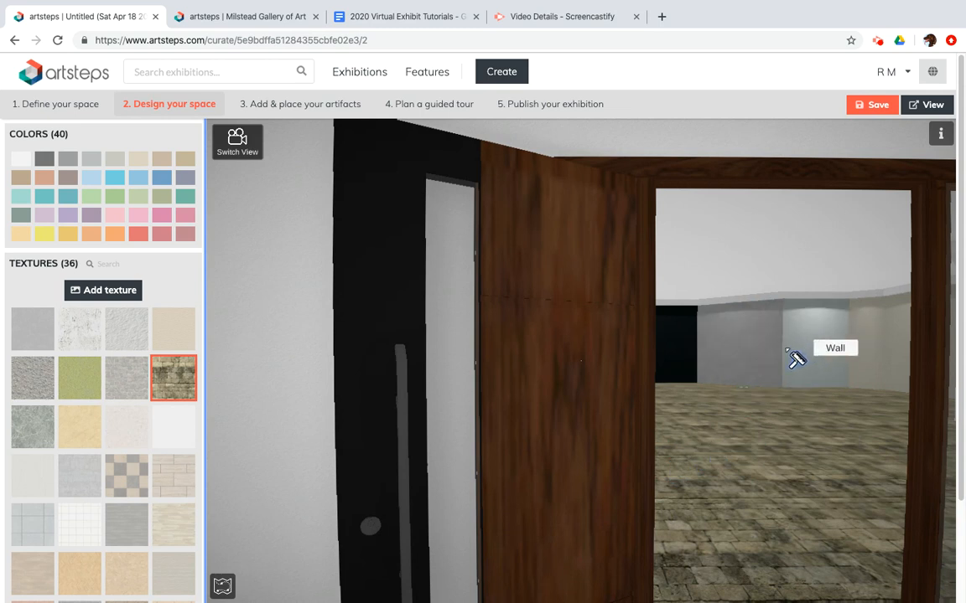
left_click(126, 328)
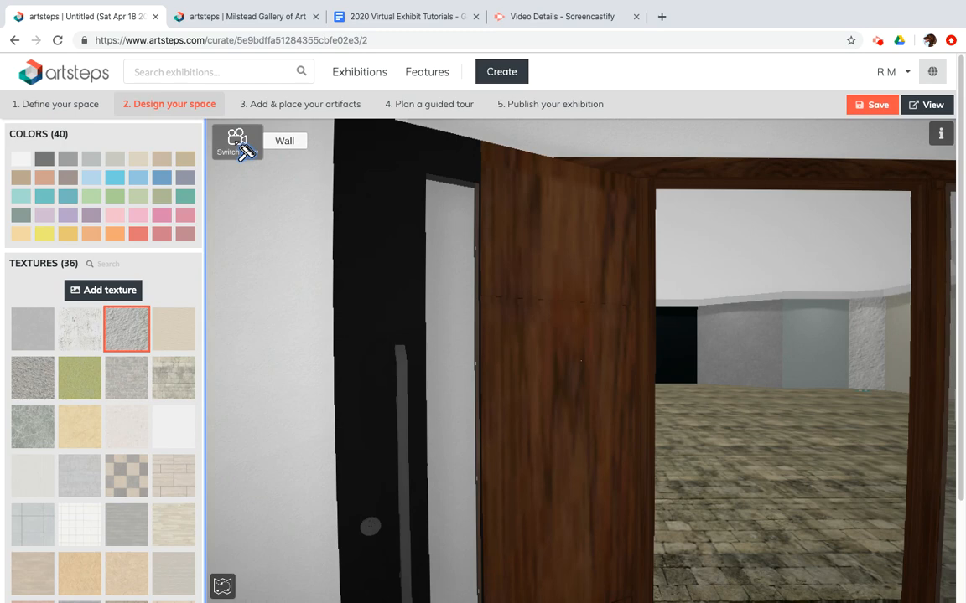
From the overhead view, cover the ground with grass and texture the exterior walls
left_click(237, 141)
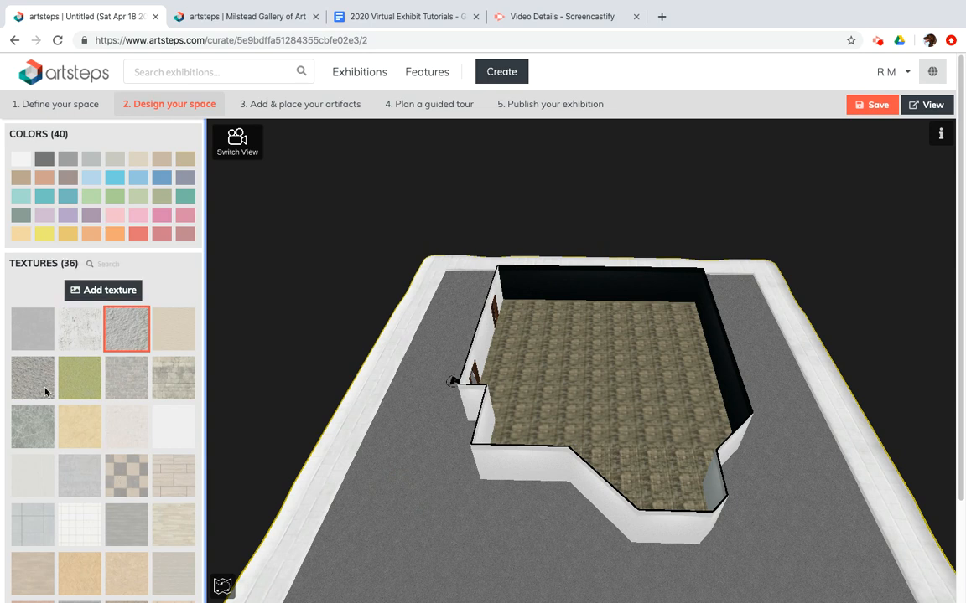
mouse_move(77, 379)
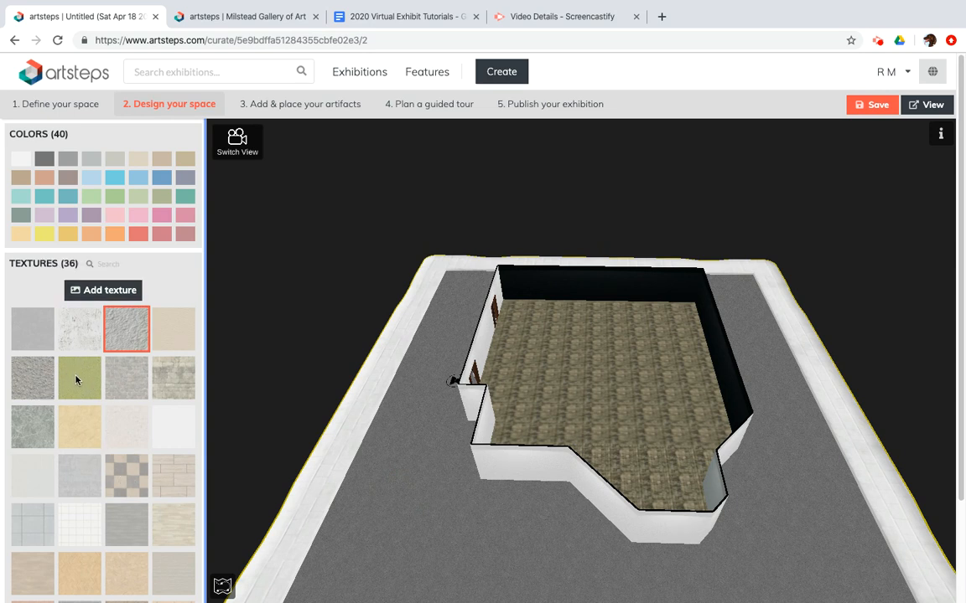
left_click(79, 378)
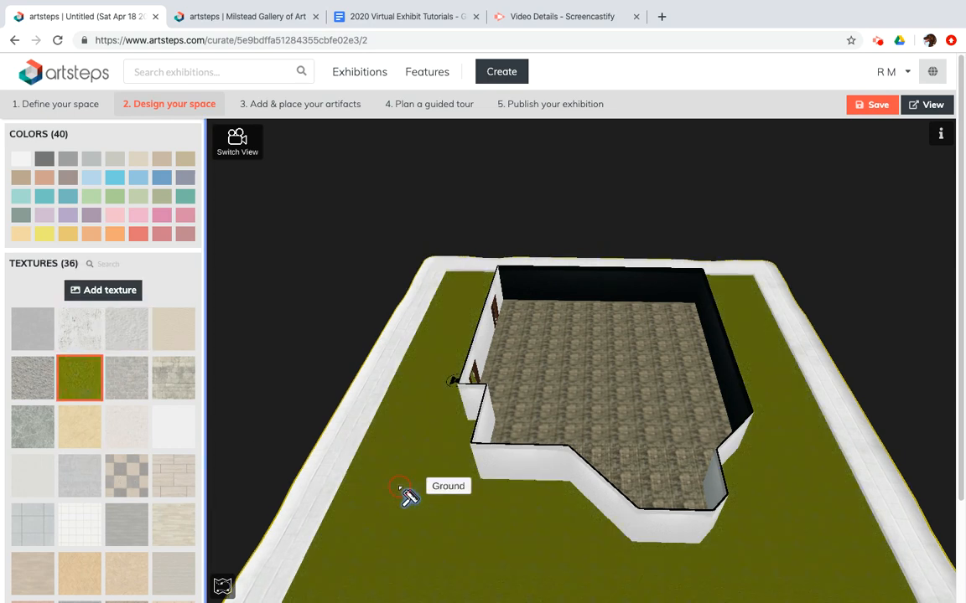
left_click(126, 476)
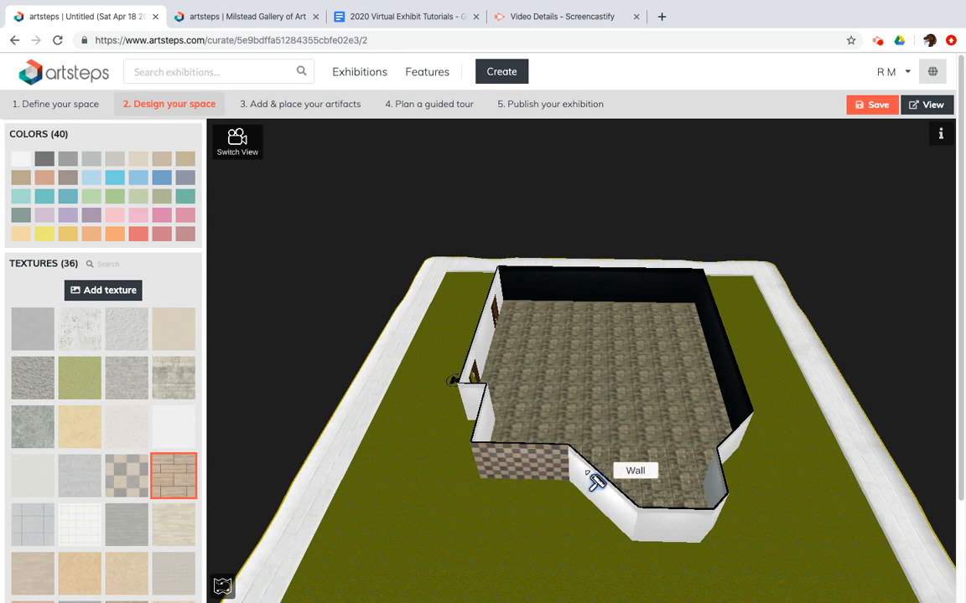
mouse_move(415, 522)
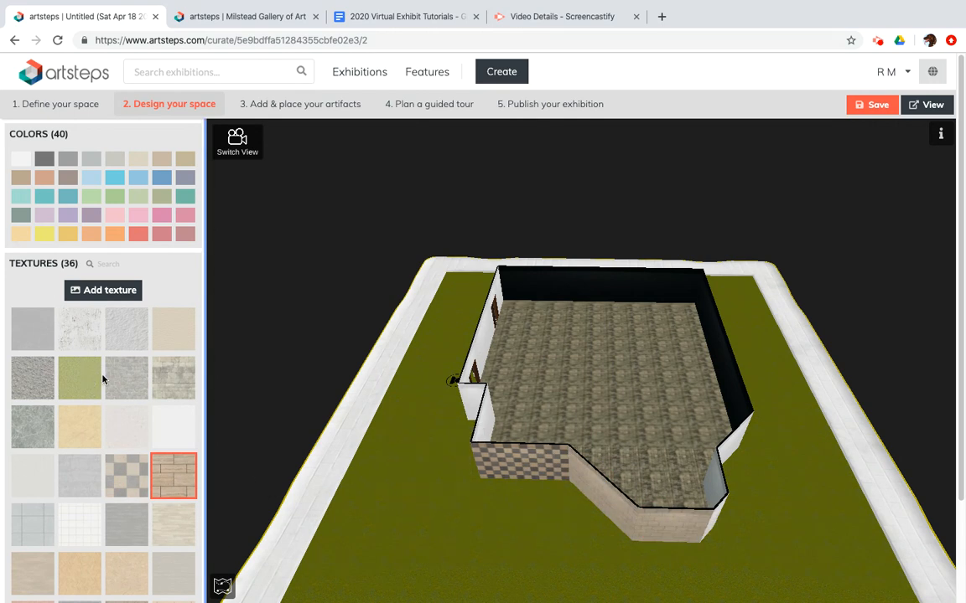
mouse_move(103, 290)
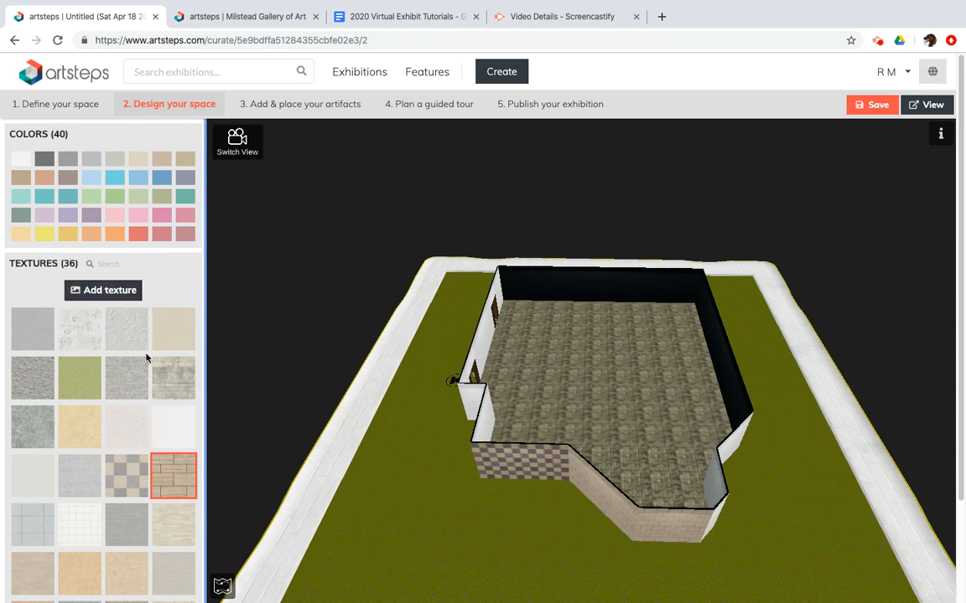
scroll("down", 3)
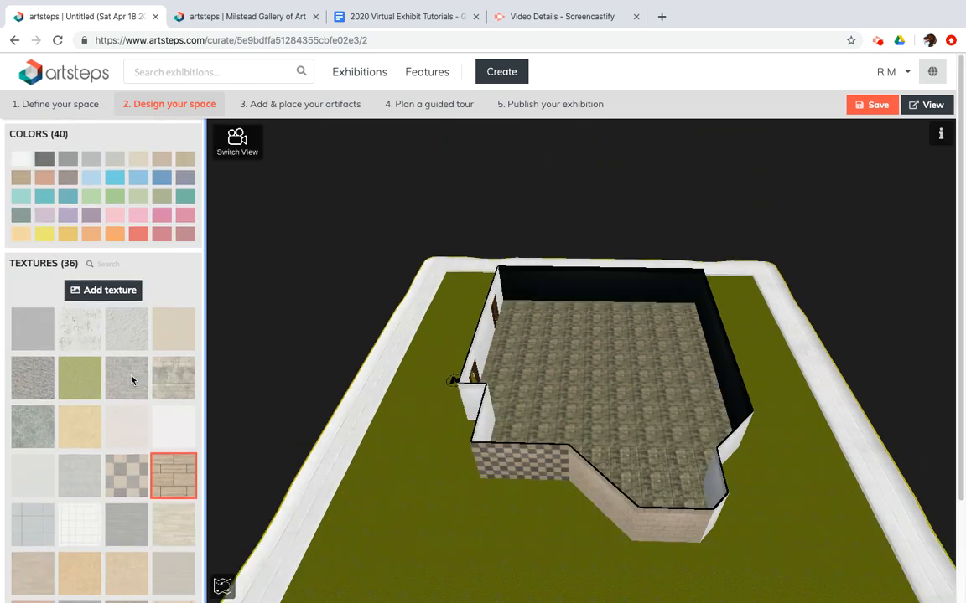
mouse_move(707, 240)
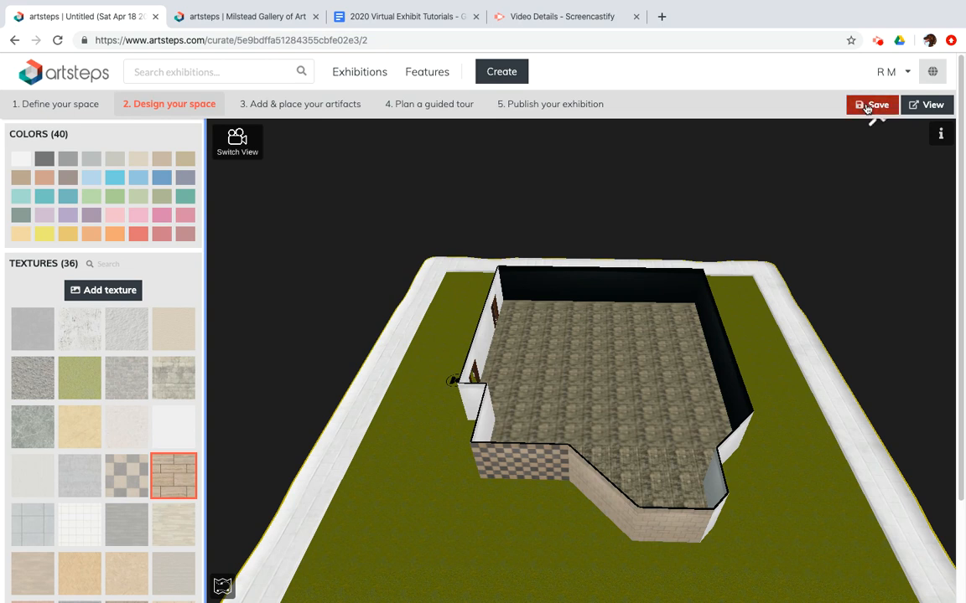
Save the redesigned exhibition draft
left_click(869, 104)
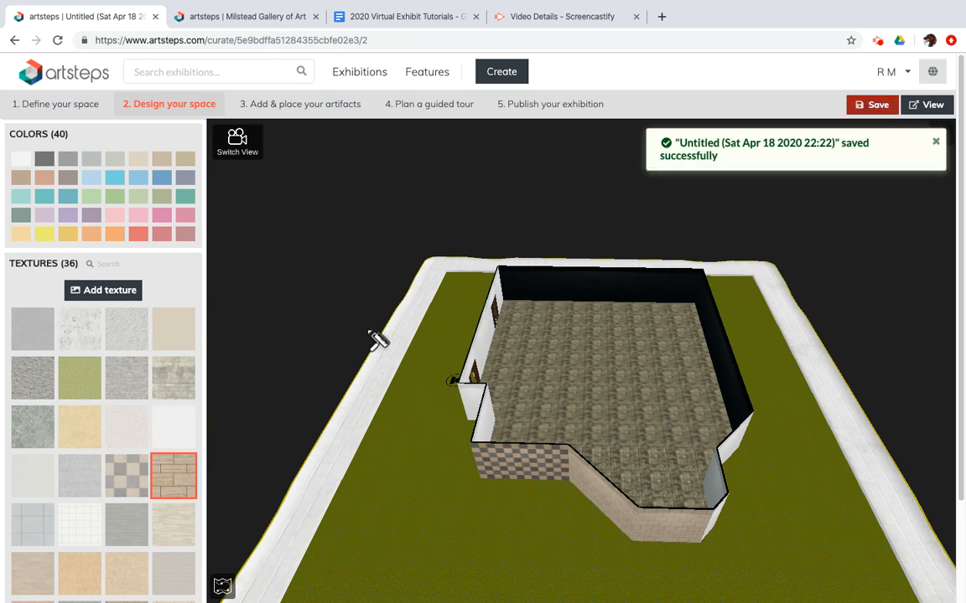
mouse_move(708, 236)
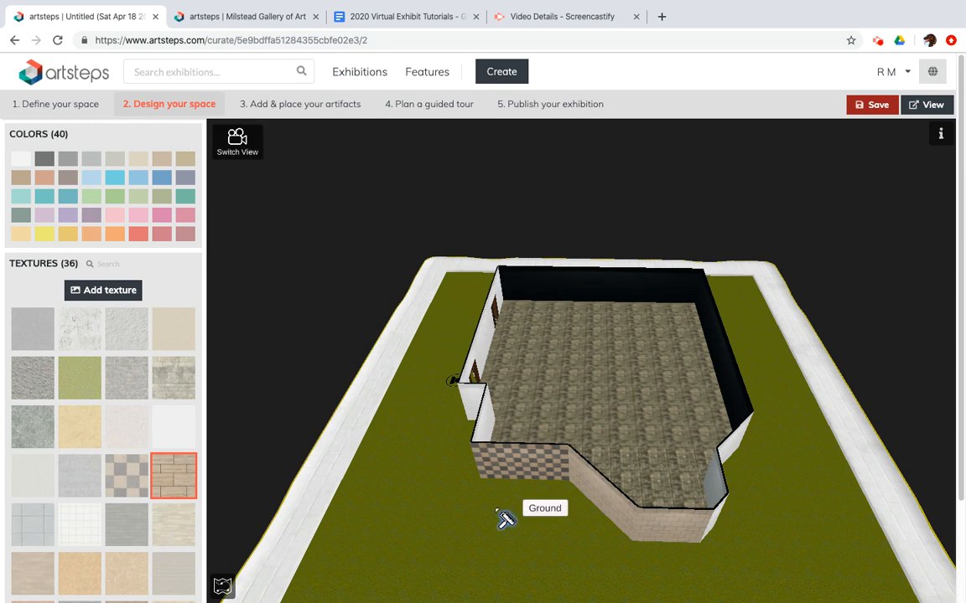
mouse_move(496, 509)
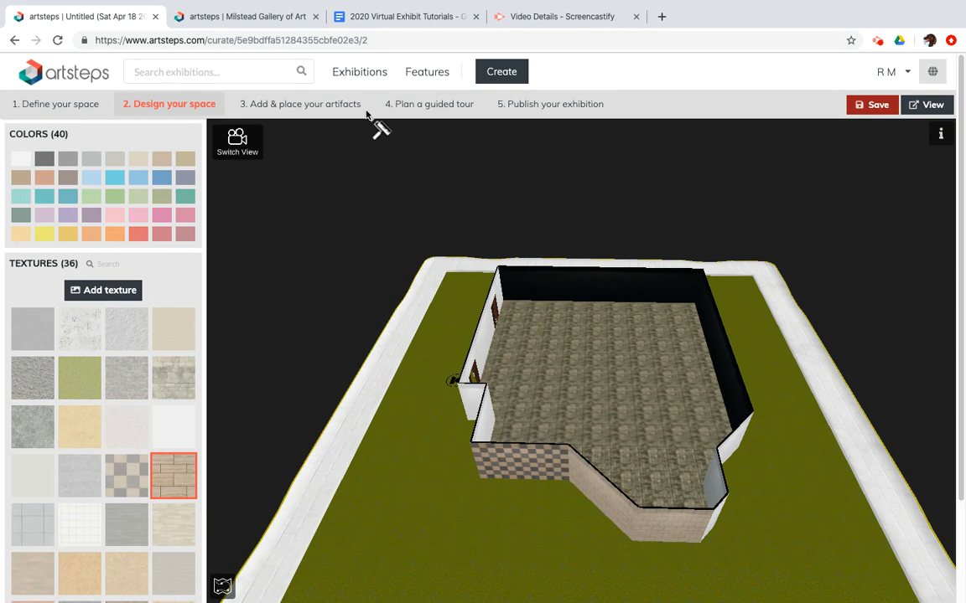
mouse_move(355, 146)
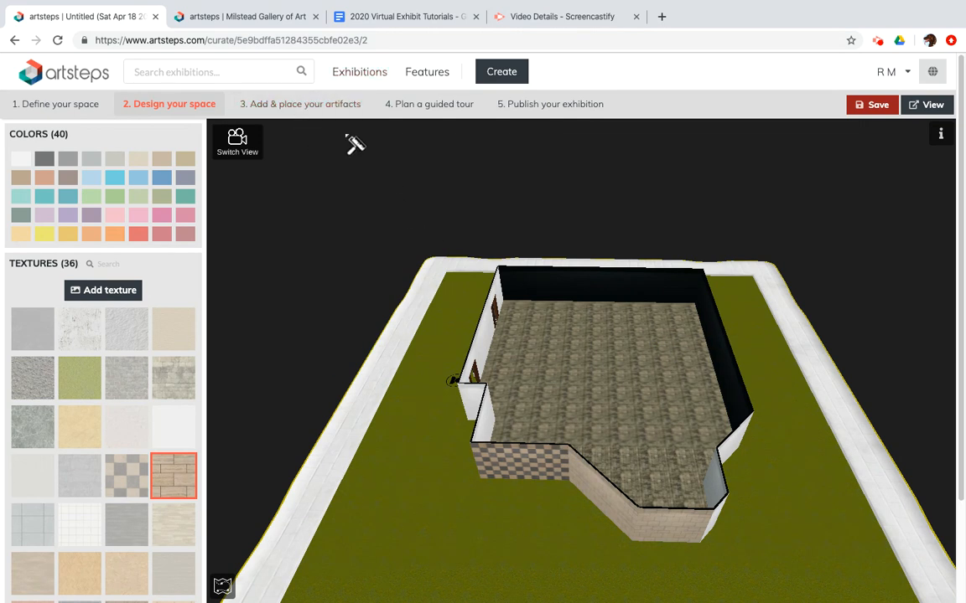
mouse_move(356, 273)
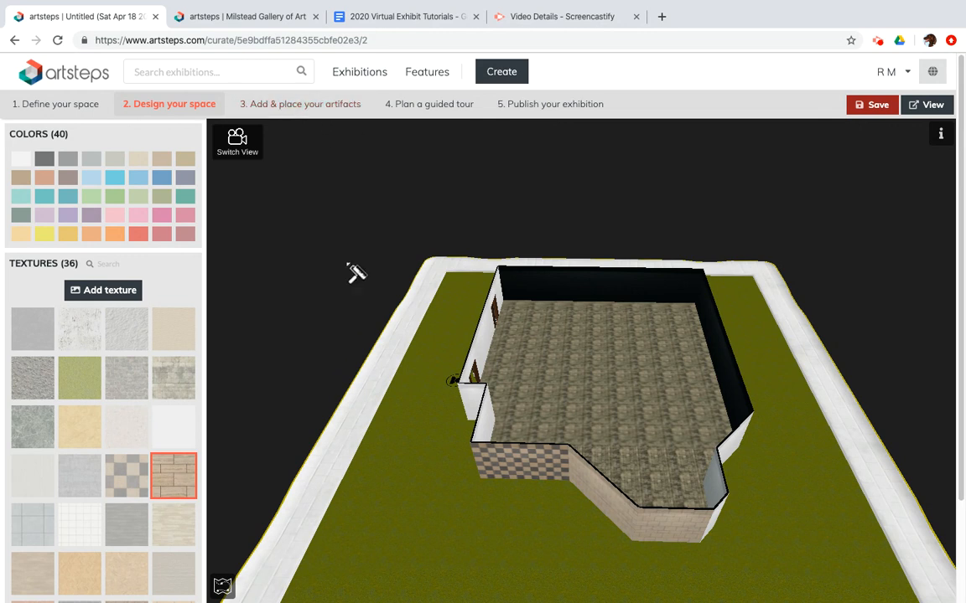
mouse_move(409, 273)
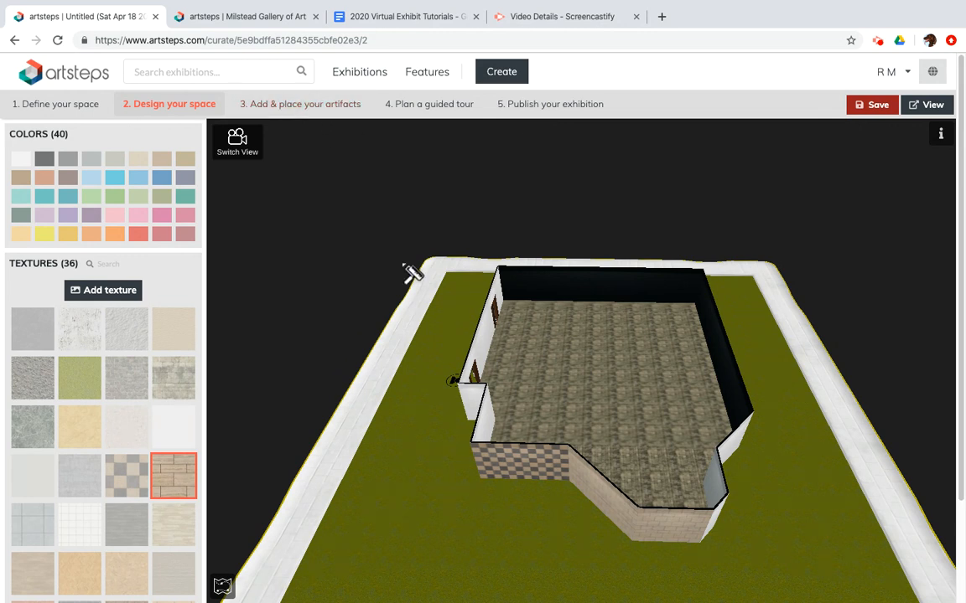